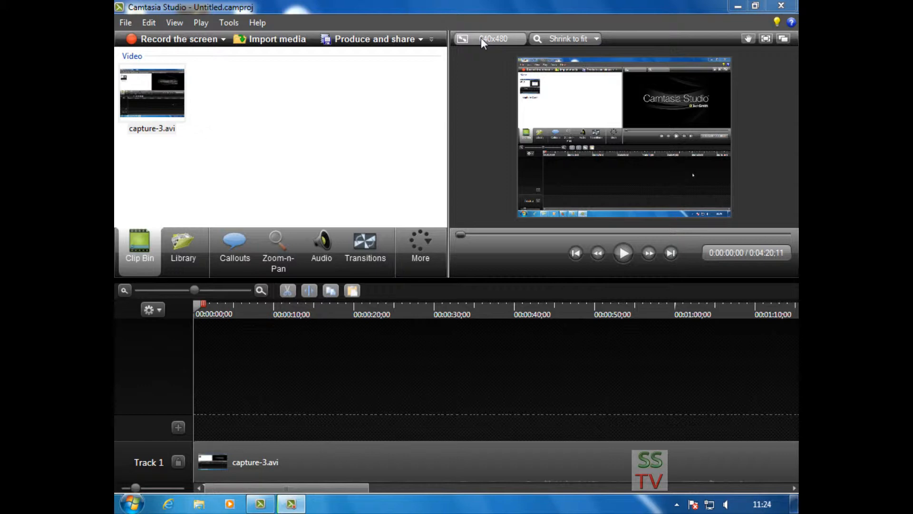
Set the project's editing dimensions to width 1920 and height 1080 and confirm.
left_click(491, 38)
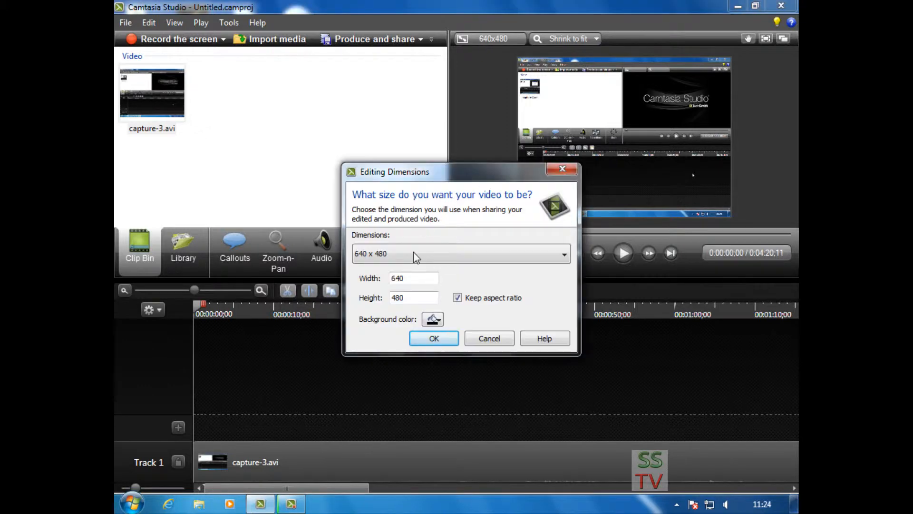
left_click(414, 278)
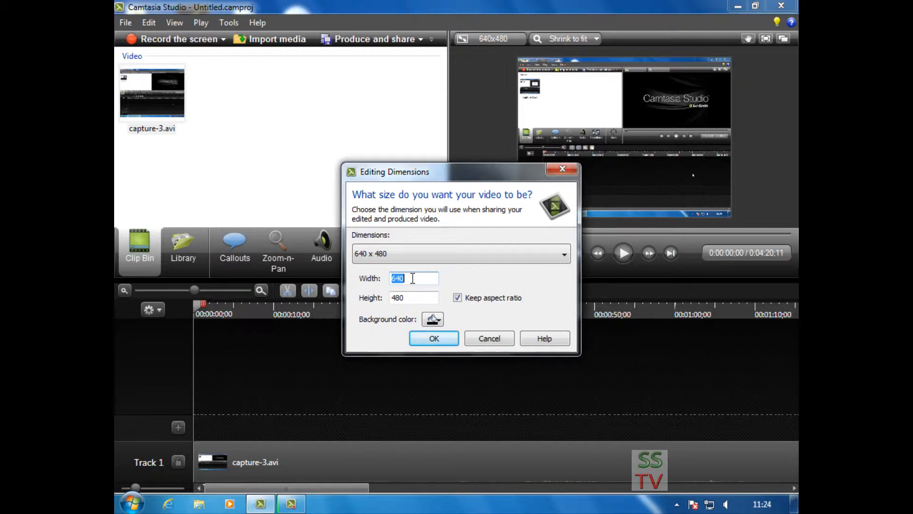
mouse_move(417, 272)
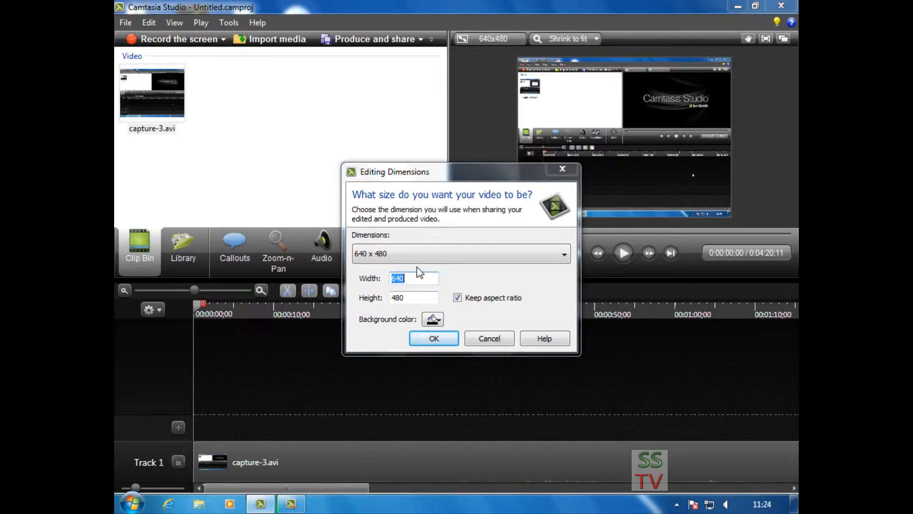
type("1920")
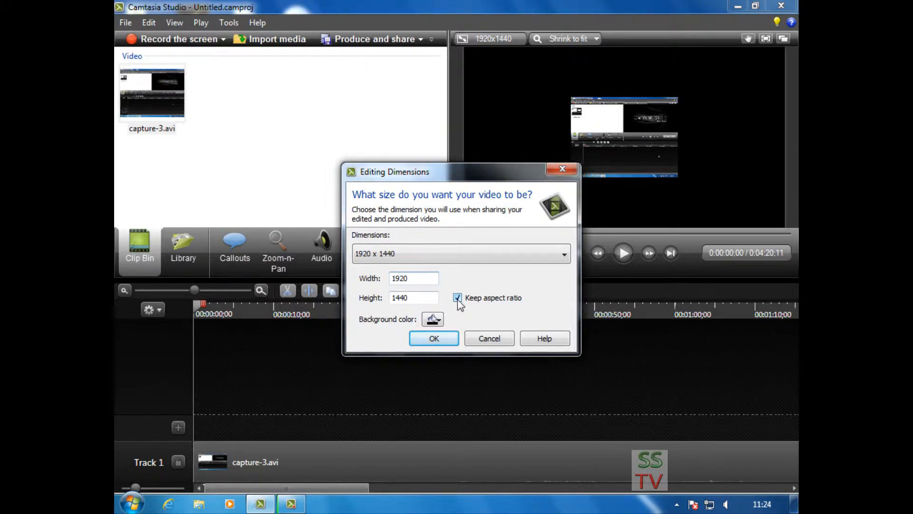
left_click(458, 297)
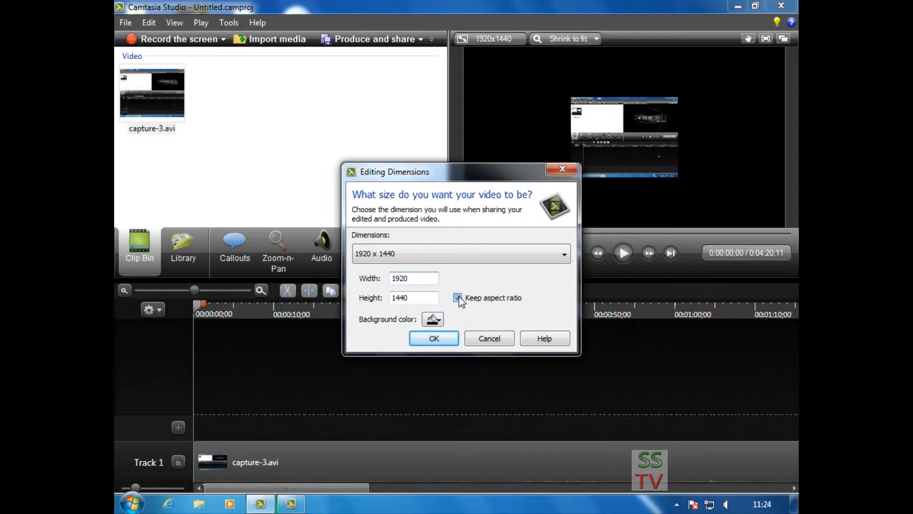
left_click(457, 298)
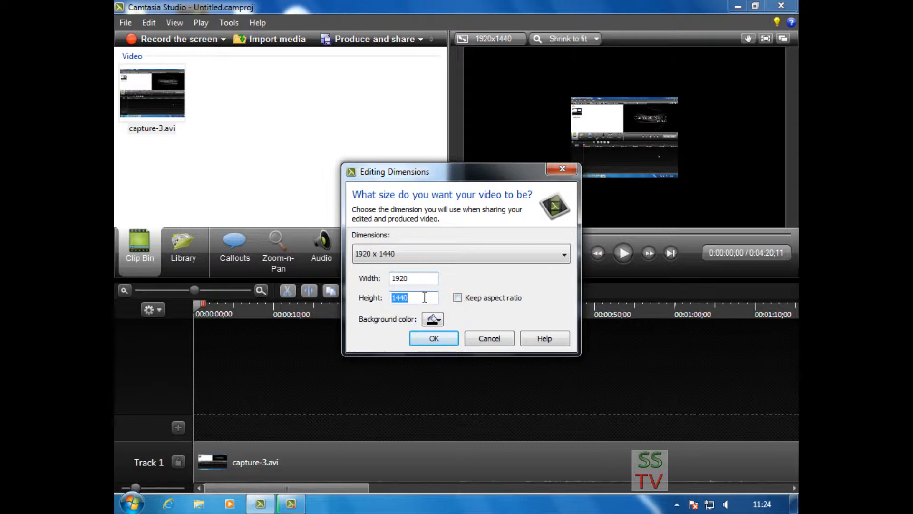
type("1080")
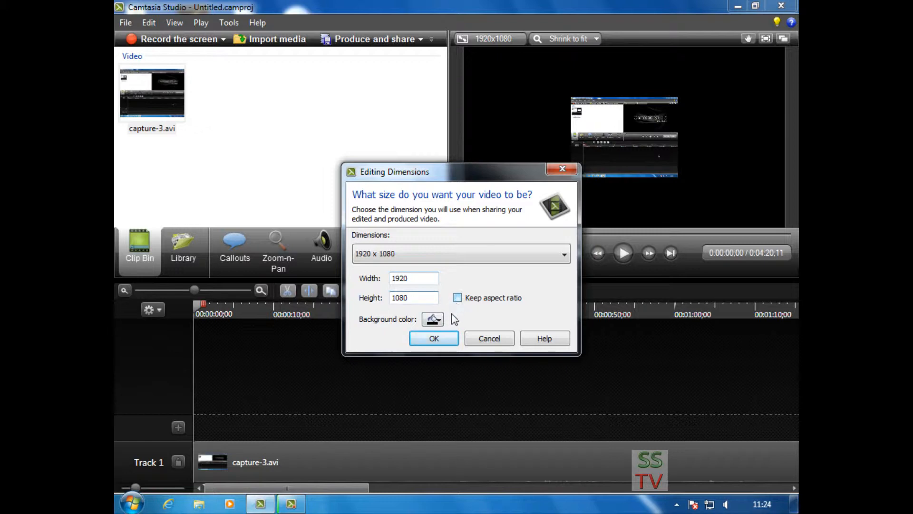
left_click(457, 298)
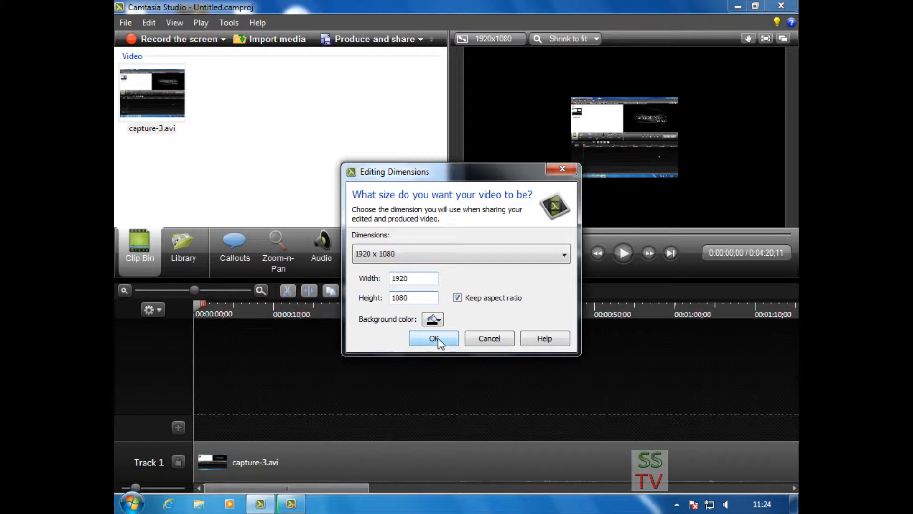
left_click(434, 339)
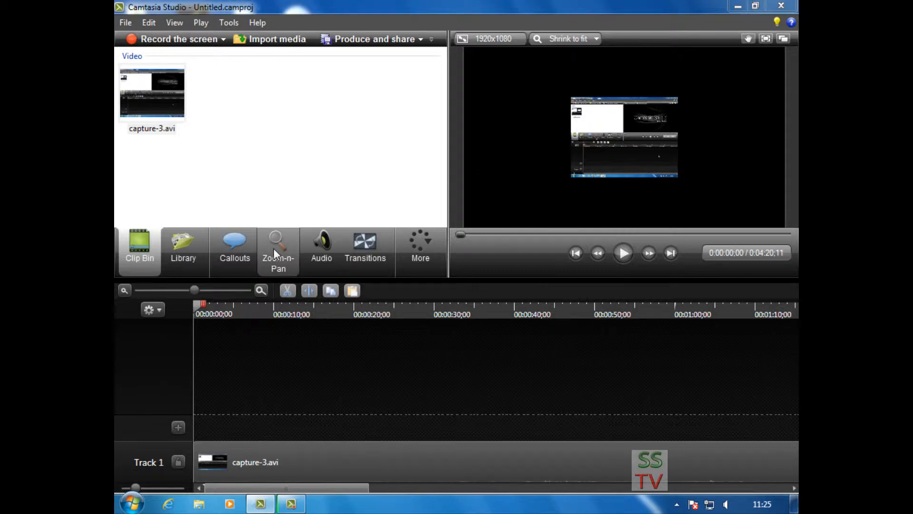
Use Zoom-n-Pan's scale-to-fit so capture-3.avi fills the whole 1920x1080 canvas.
left_click(278, 247)
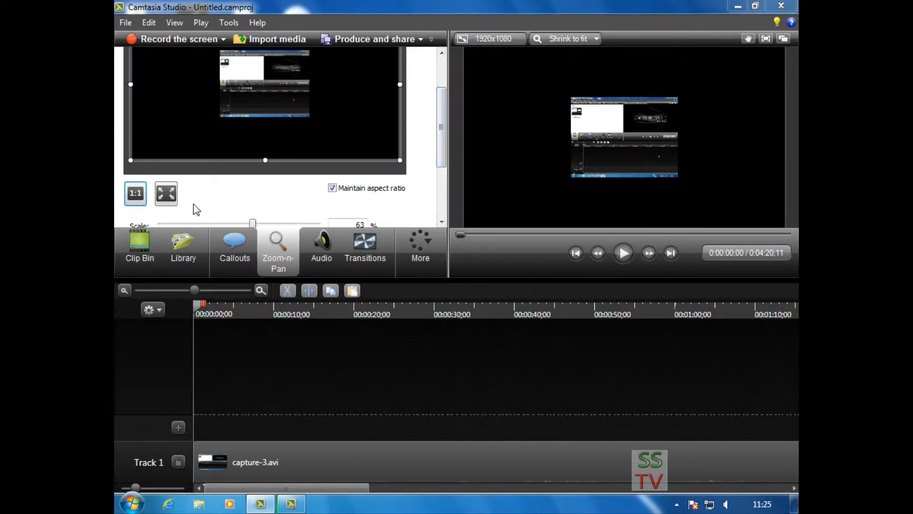
mouse_move(165, 193)
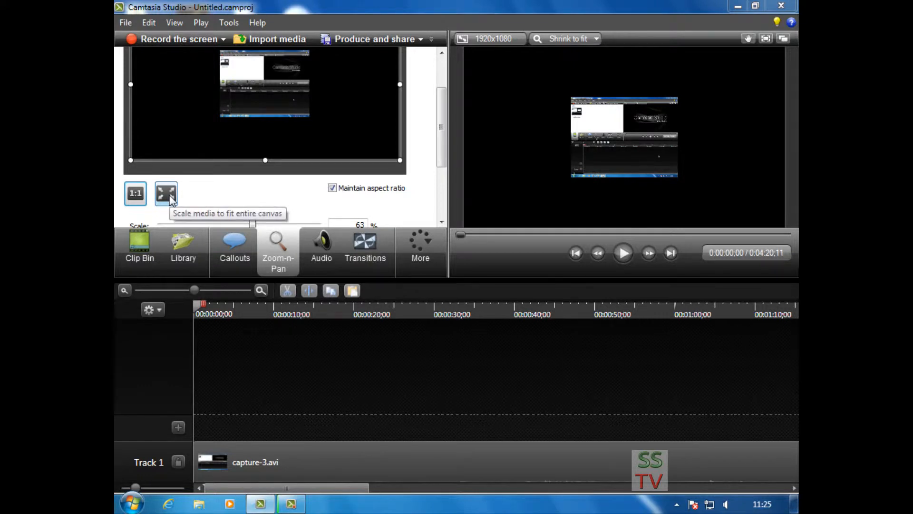
left_click(166, 193)
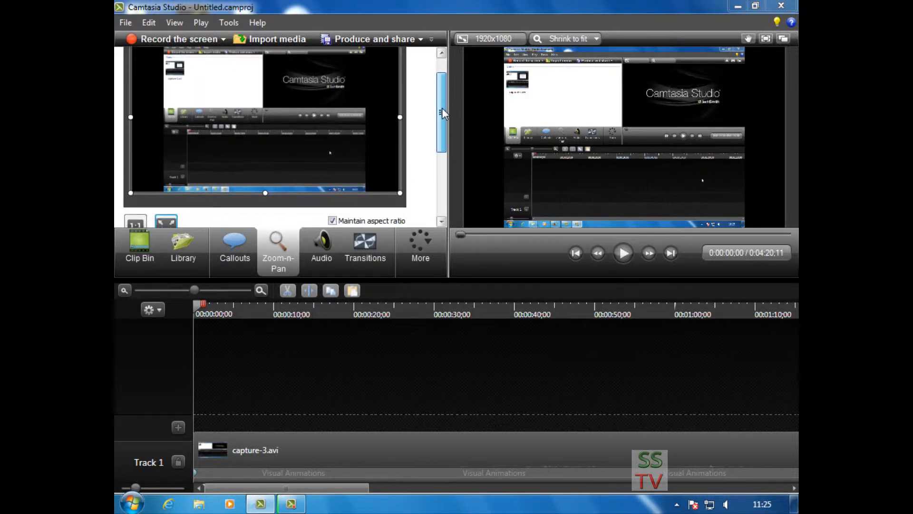
left_click_drag(441, 114, 437, 143)
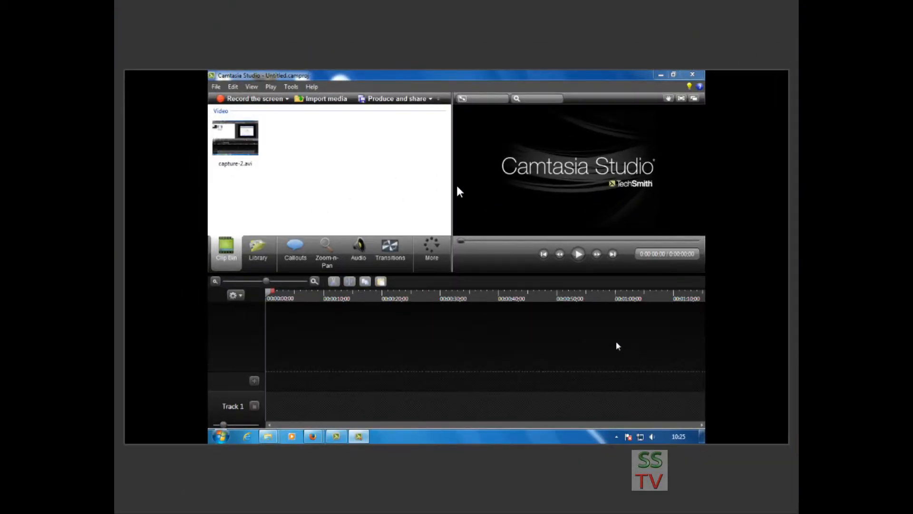
mouse_move(504, 199)
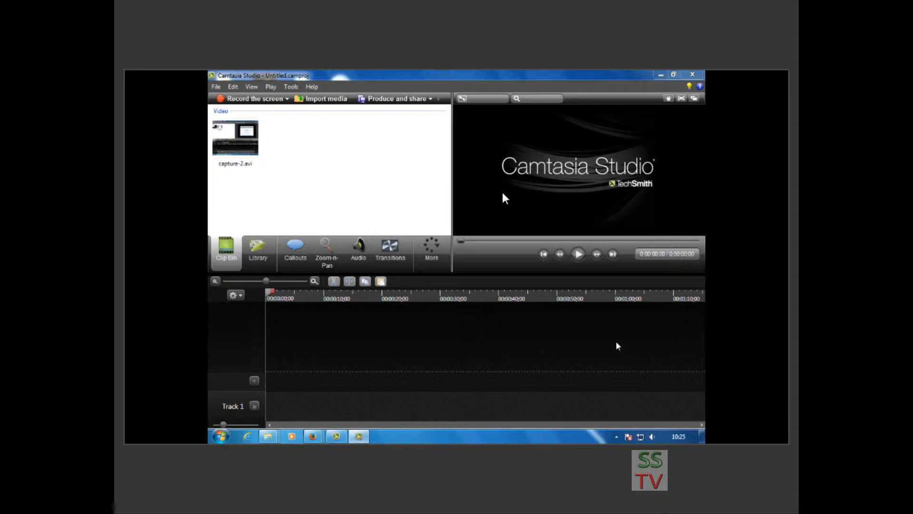
mouse_move(517, 183)
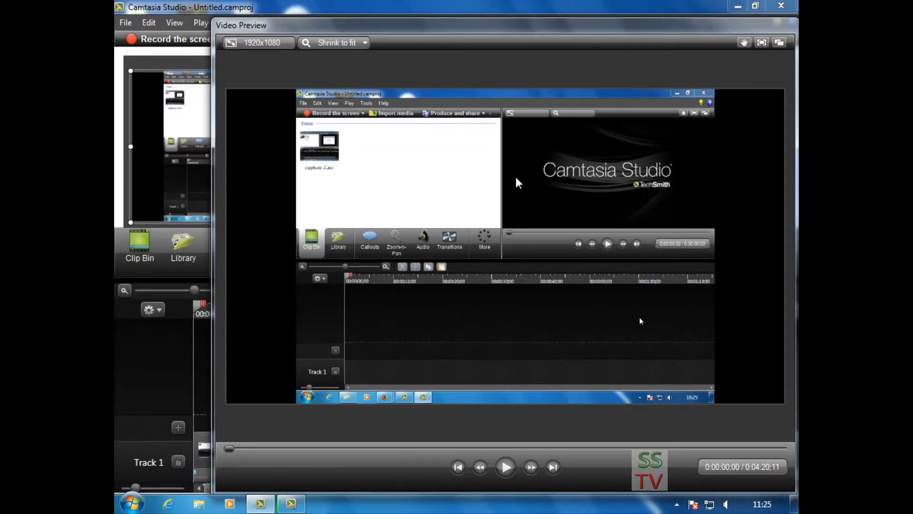
mouse_move(671, 130)
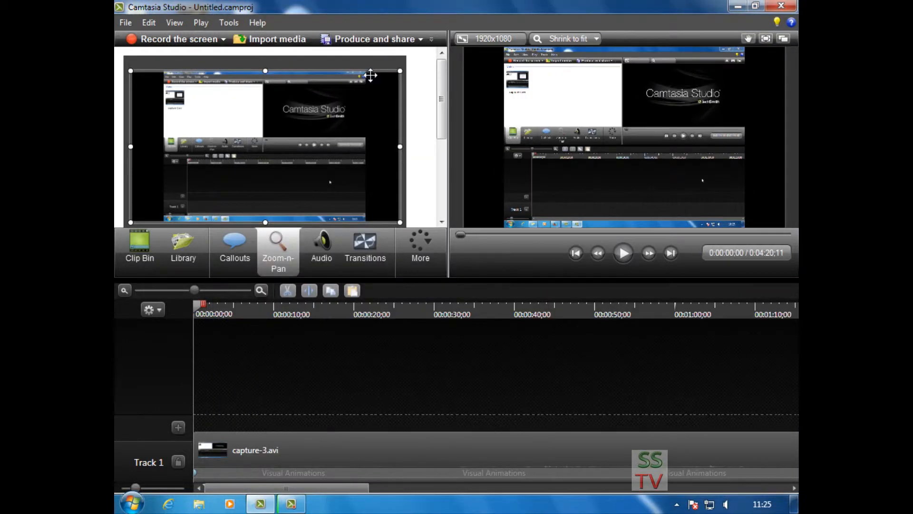
mouse_move(428, 47)
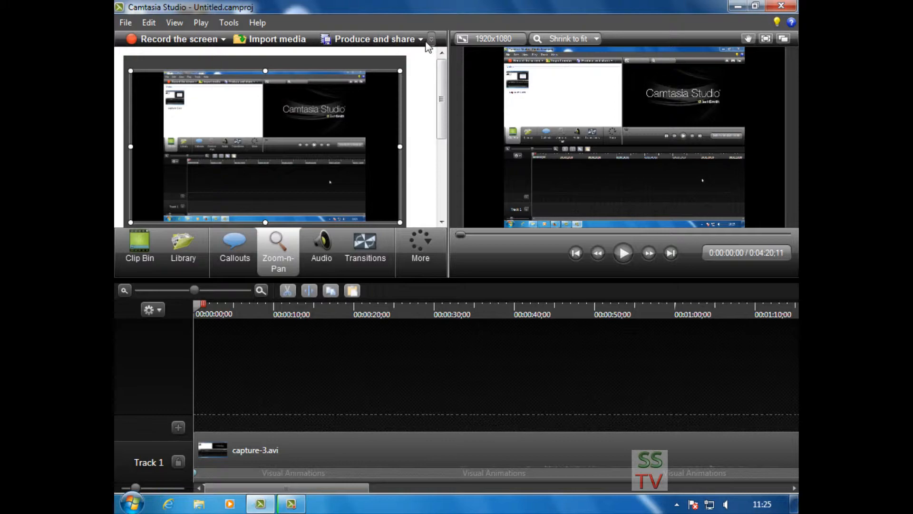
Start the Production Wizard from Produce and share and bring up the preset manager.
left_click(420, 39)
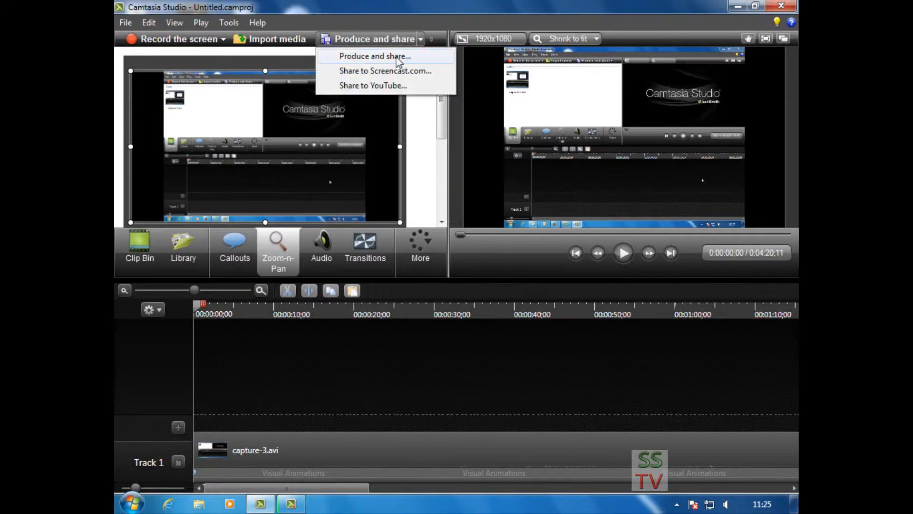
left_click(375, 57)
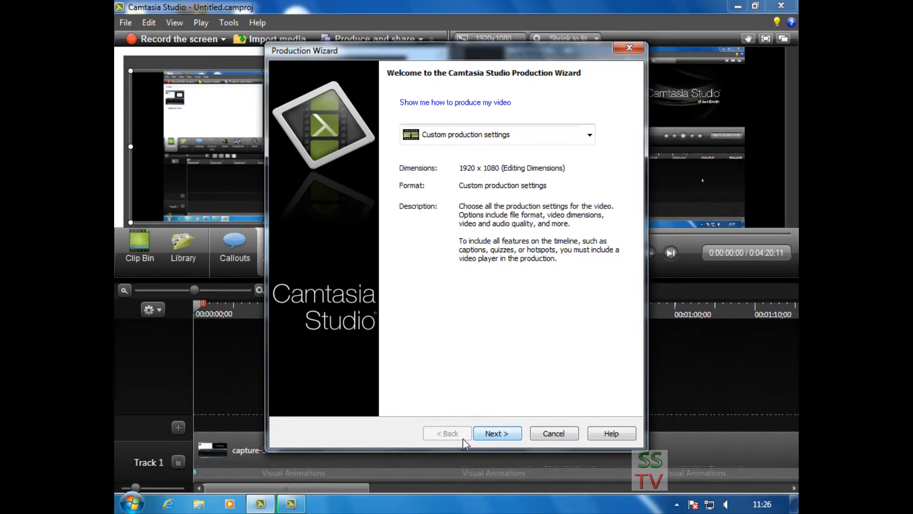
left_click(588, 134)
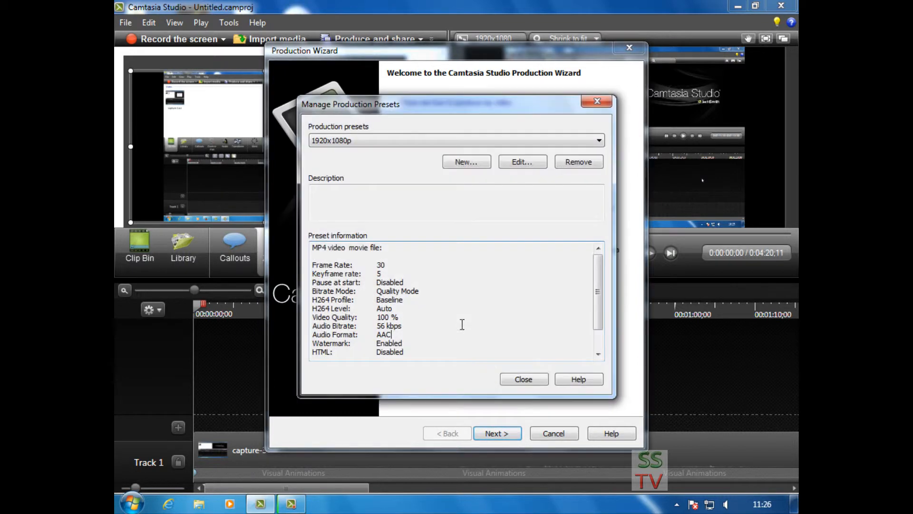
Create a new preset named '1920x1080p video', described 'full hd', with MP4 output format.
left_click(466, 162)
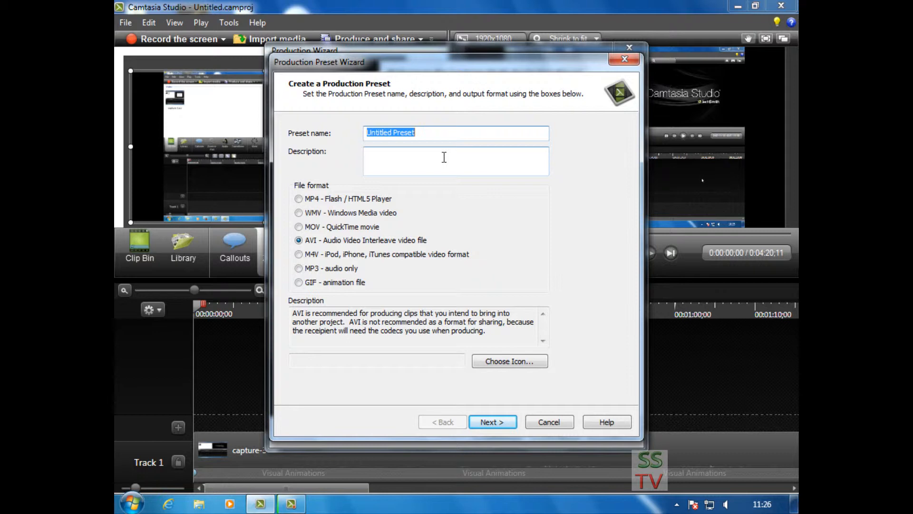
type("1")
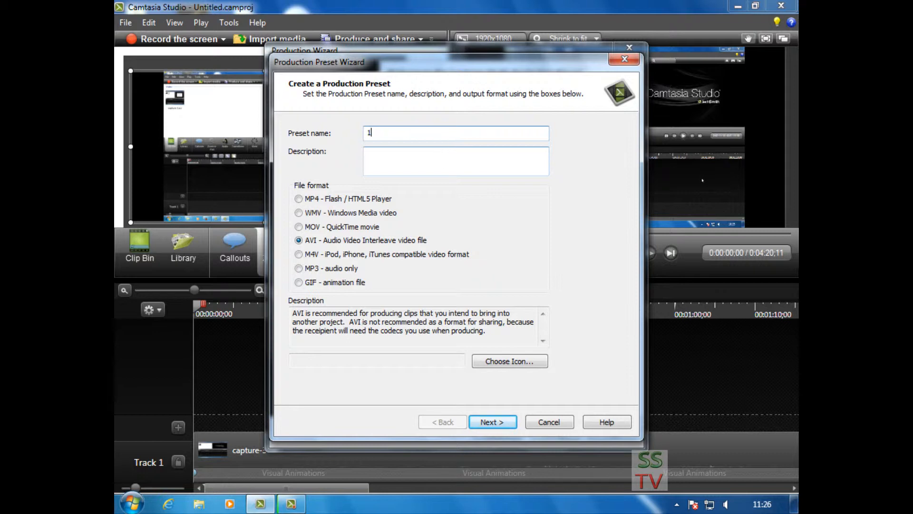
type("080")
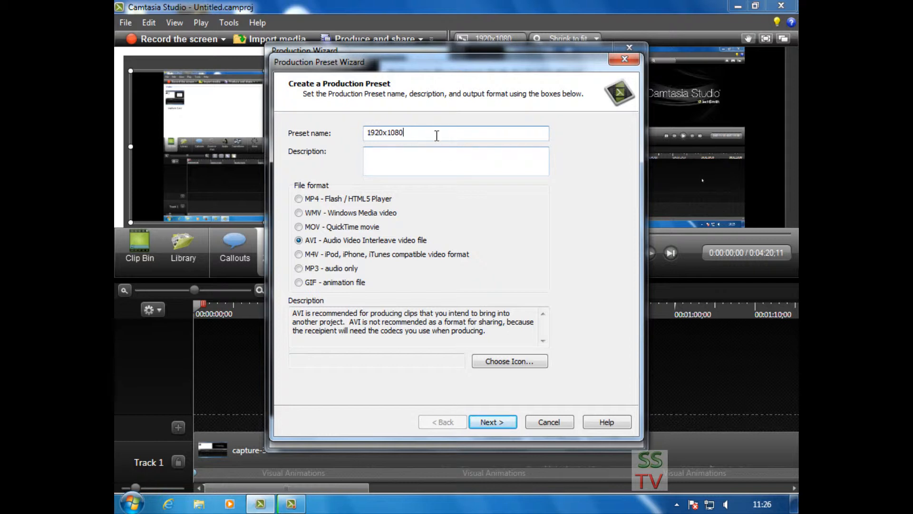
type("p")
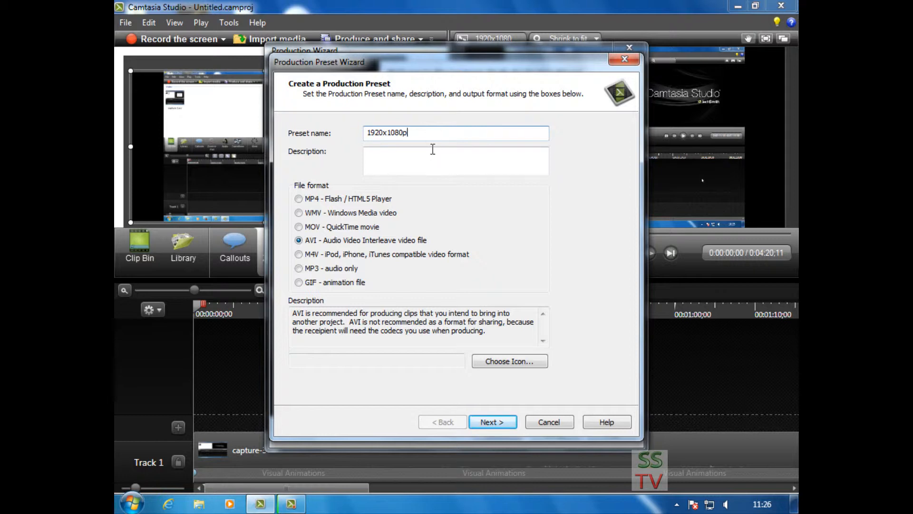
type("full hd")
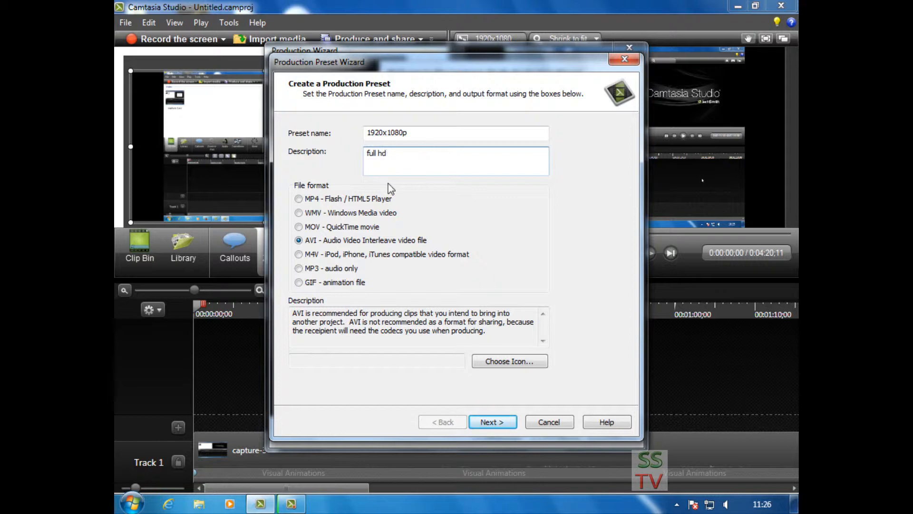
left_click(299, 197)
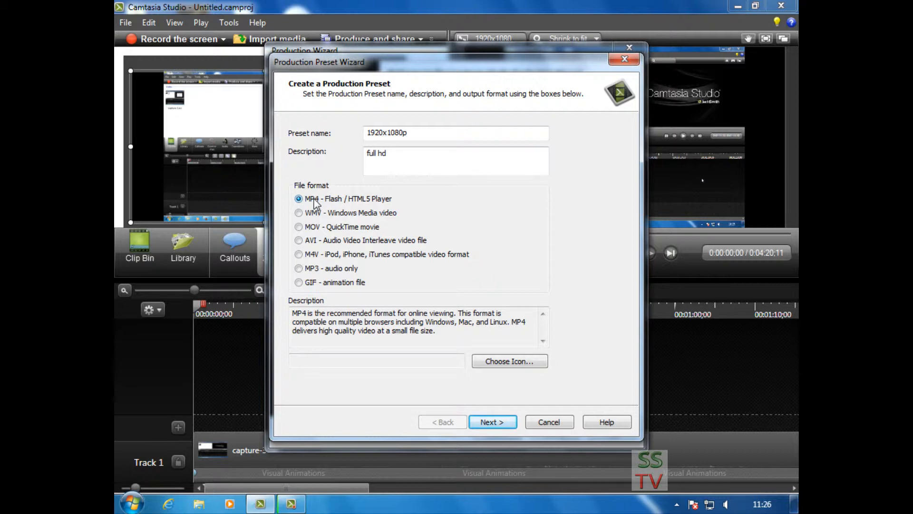
mouse_move(424, 354)
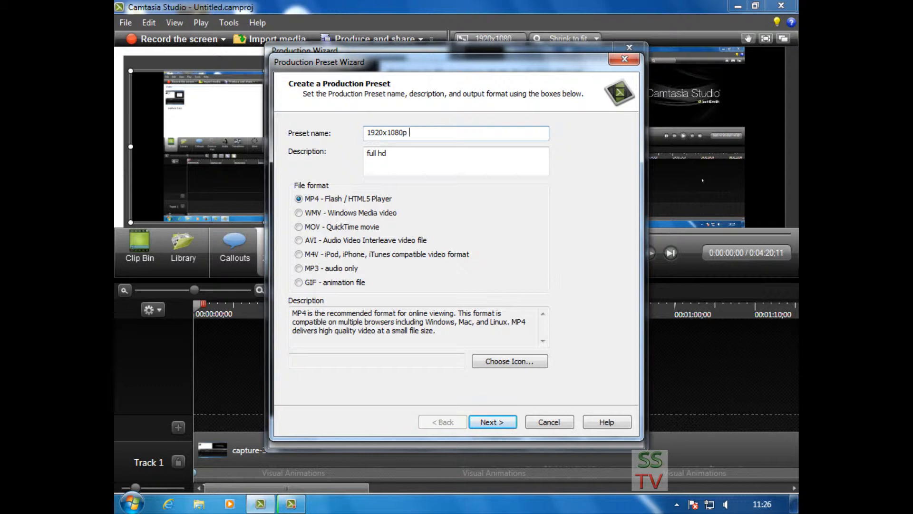
type("video")
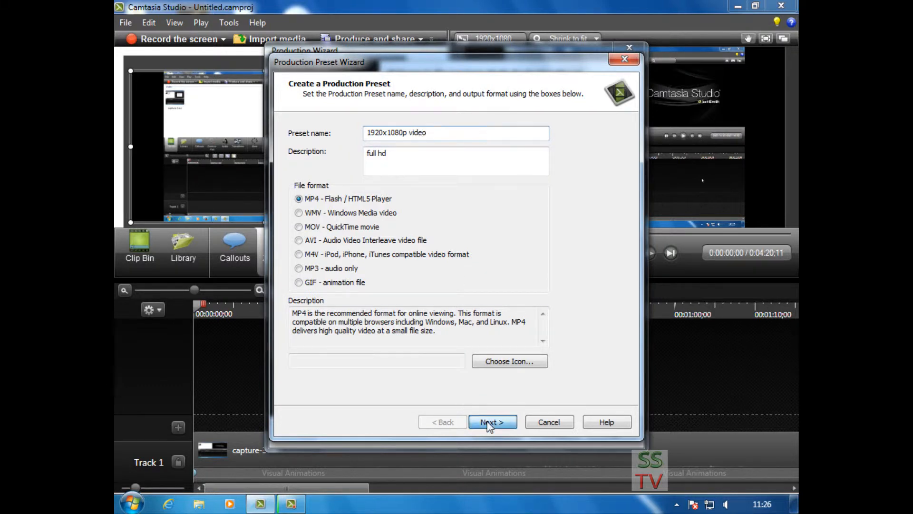
left_click(492, 421)
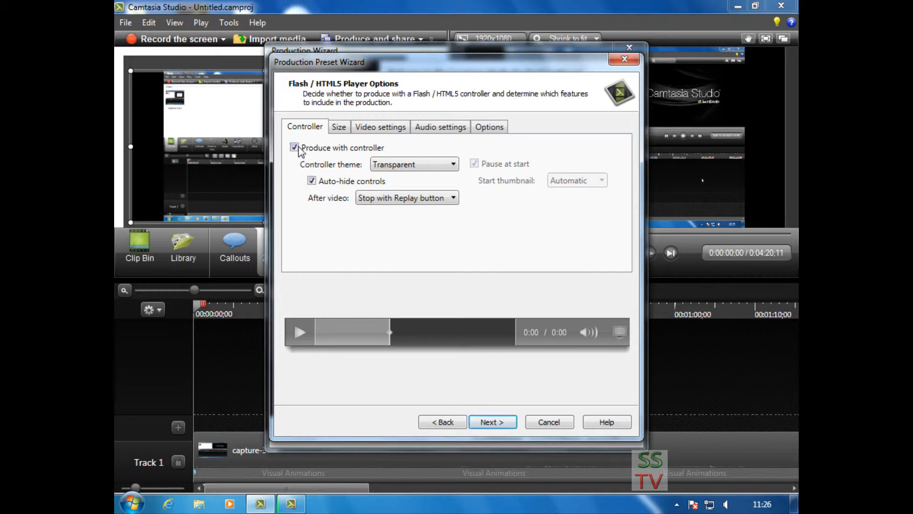
Turn off 'Produce with controller' for the MP4 preset and move to its Size settings.
left_click(294, 147)
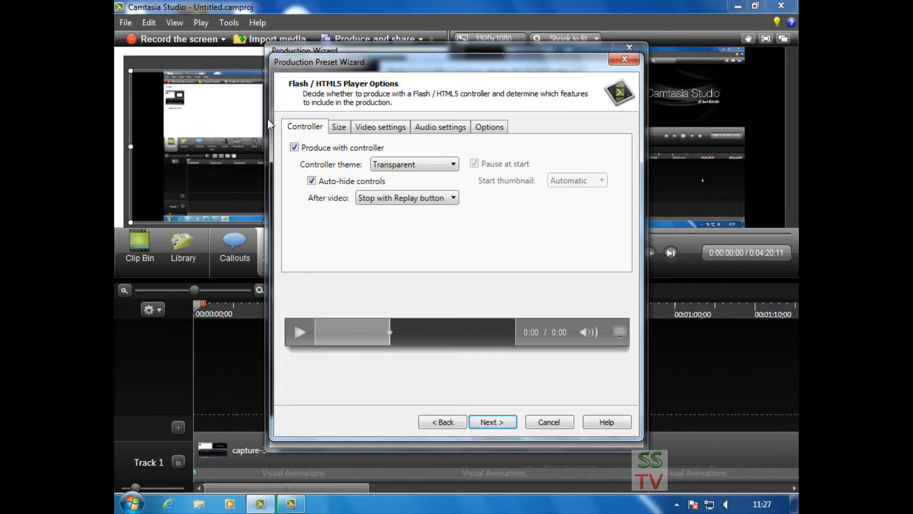
left_click(294, 147)
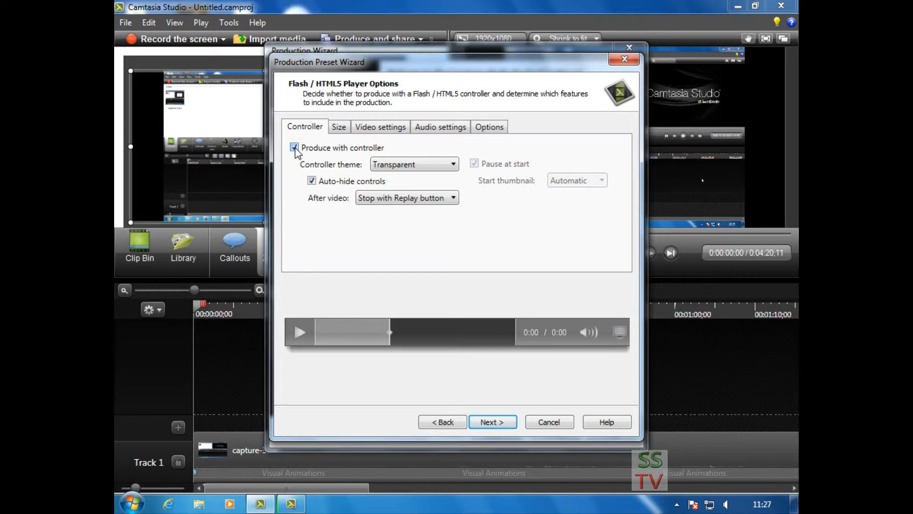
left_click(294, 147)
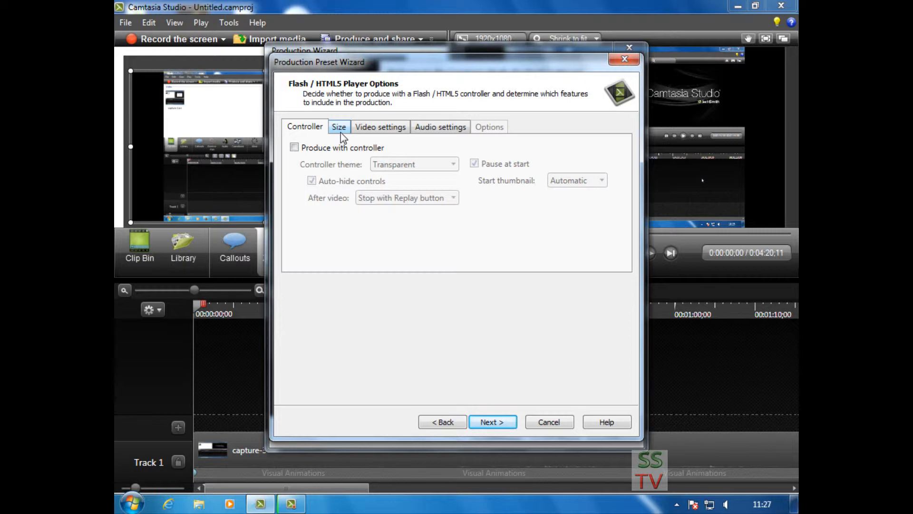
left_click(339, 126)
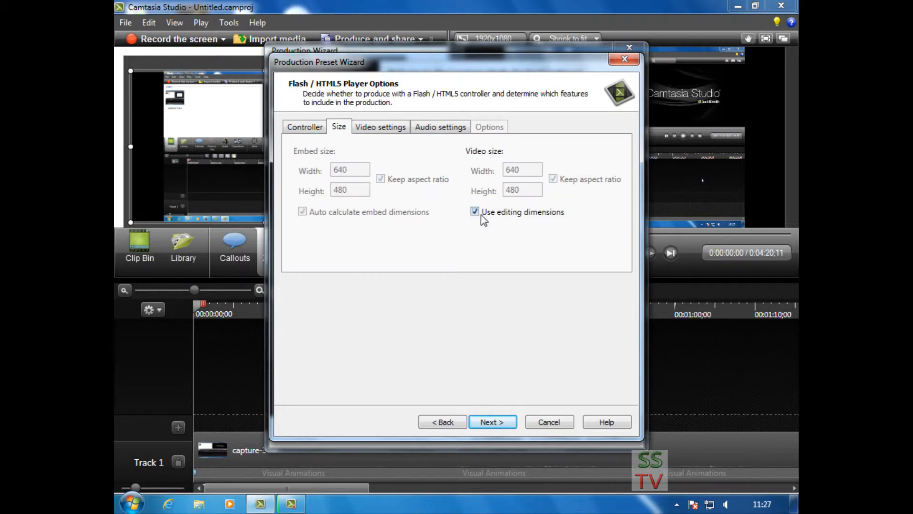
Stop using editing dimensions and set the preset's video size to 1920 by 1080.
left_click(475, 211)
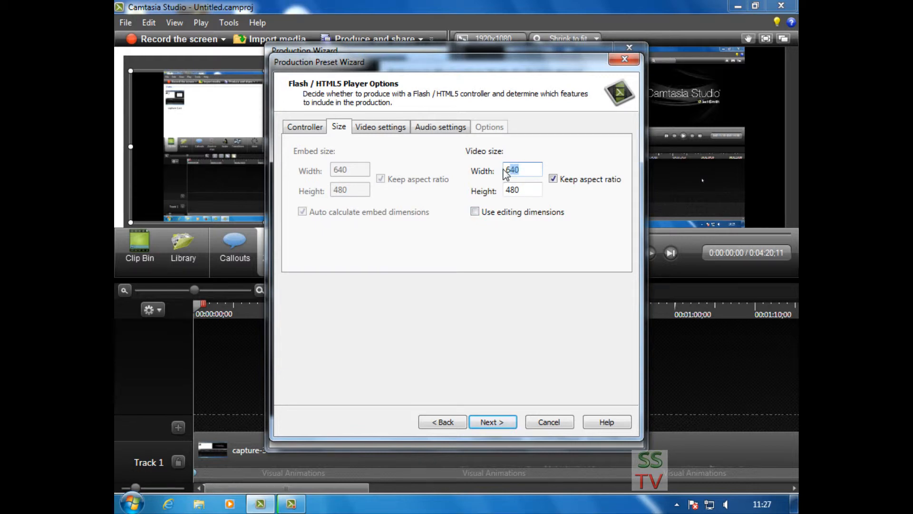
type("1920")
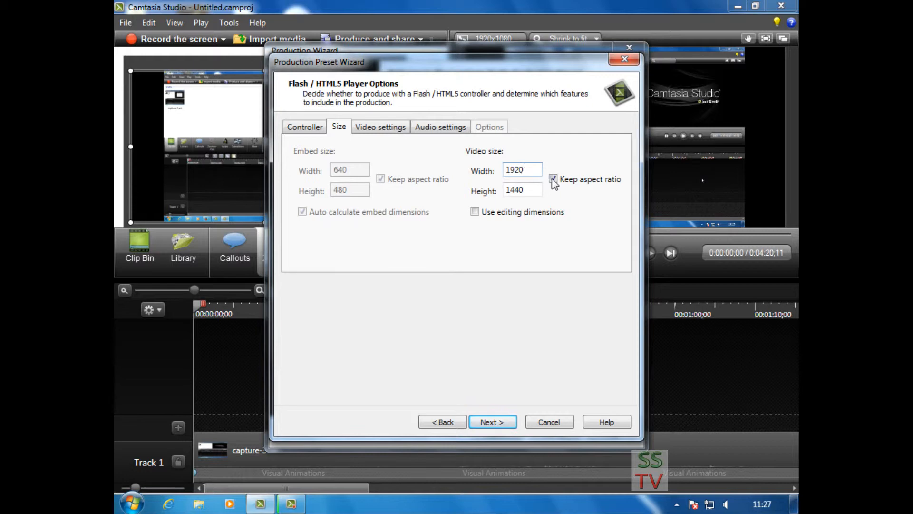
left_click(552, 179)
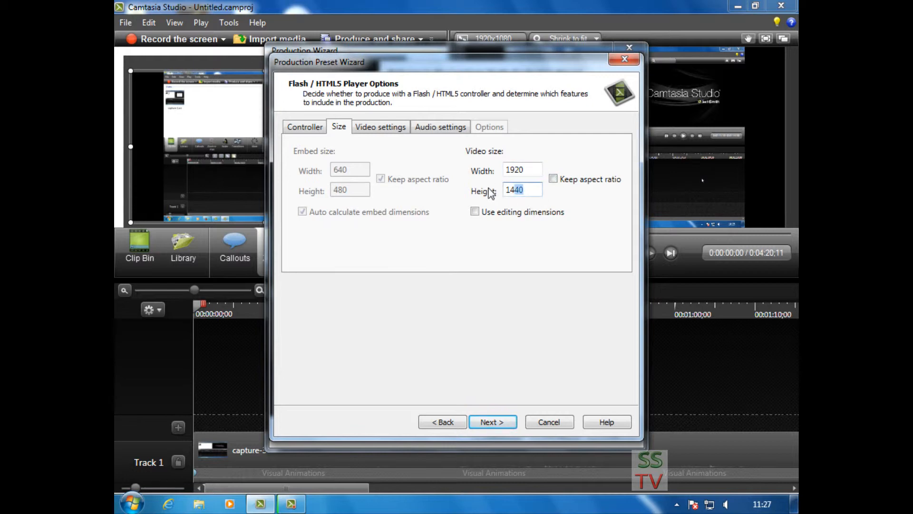
left_click(521, 189)
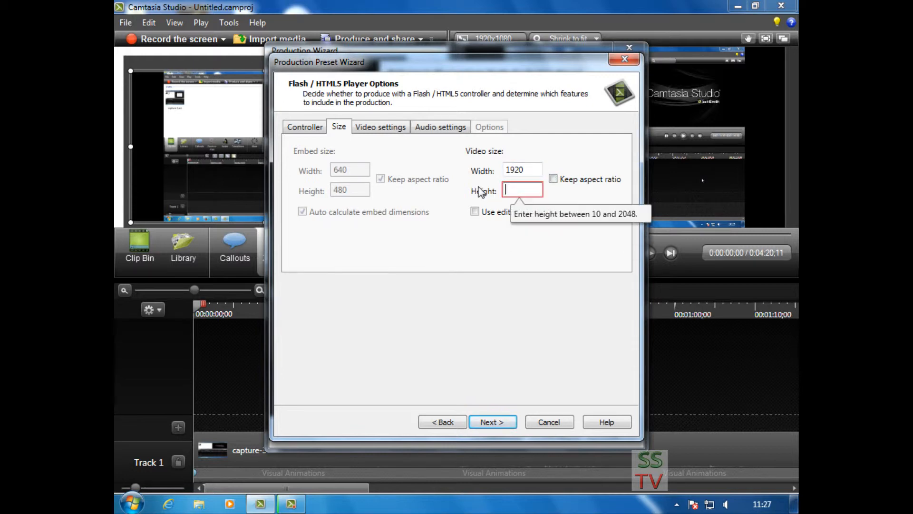
type("1080")
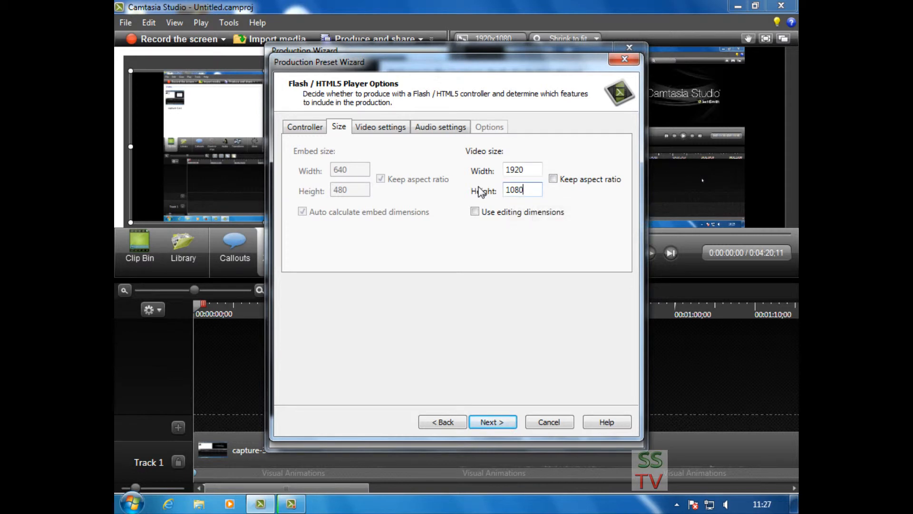
left_click(551, 179)
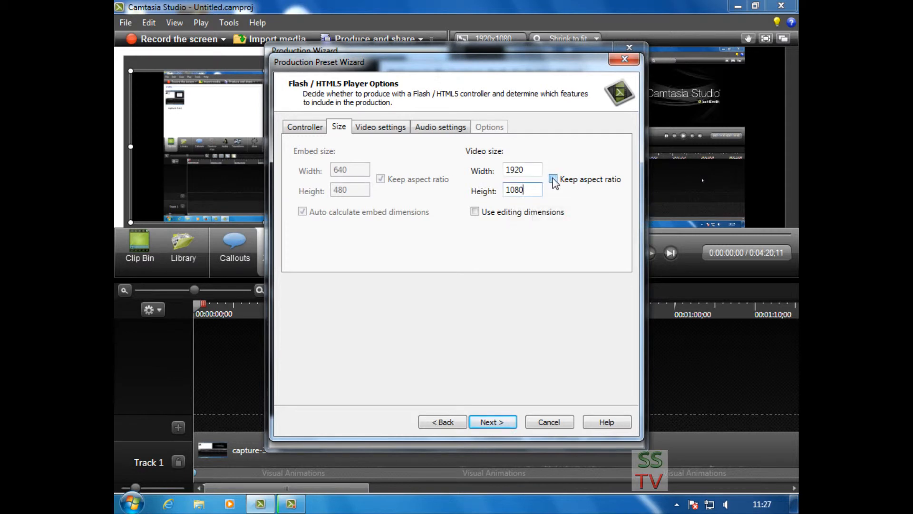
left_click(552, 178)
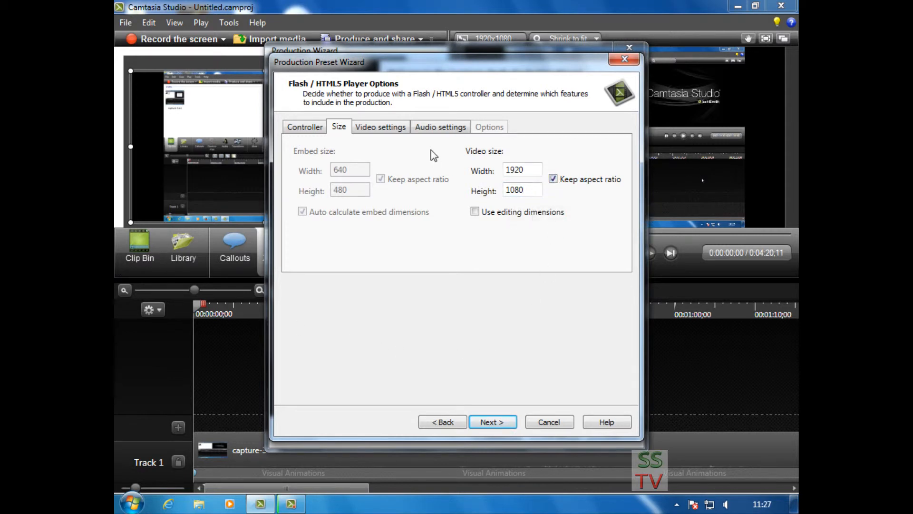
left_click(379, 127)
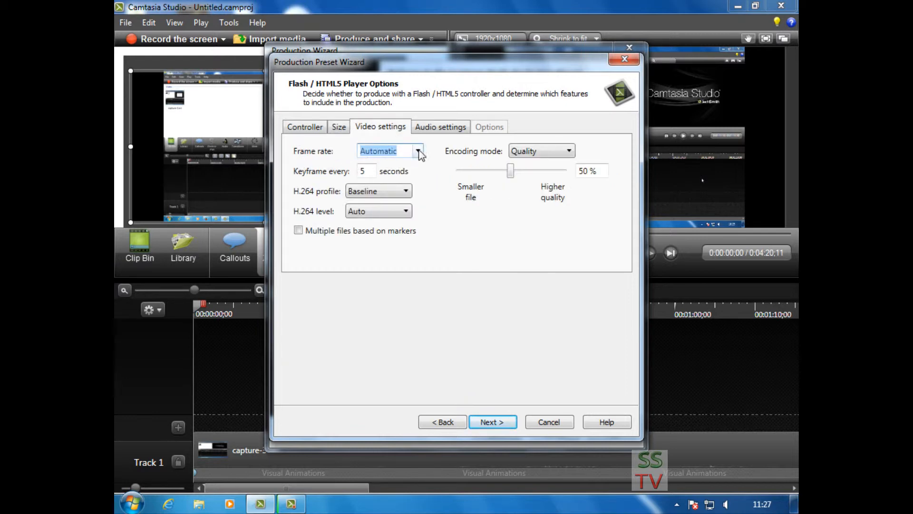
Set the frame rate to 30 and video quality to 100%, then continue past audio settings.
left_click(418, 151)
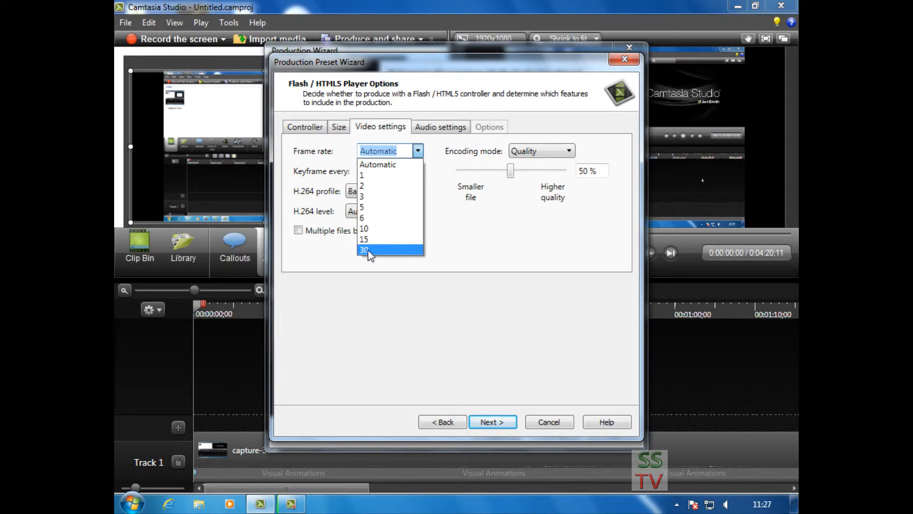
left_click(364, 248)
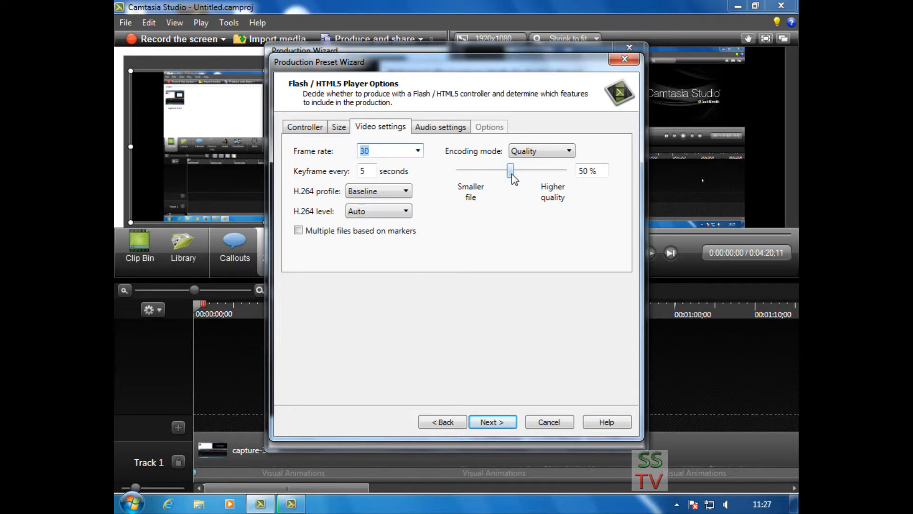
left_click_drag(511, 170, 524, 170)
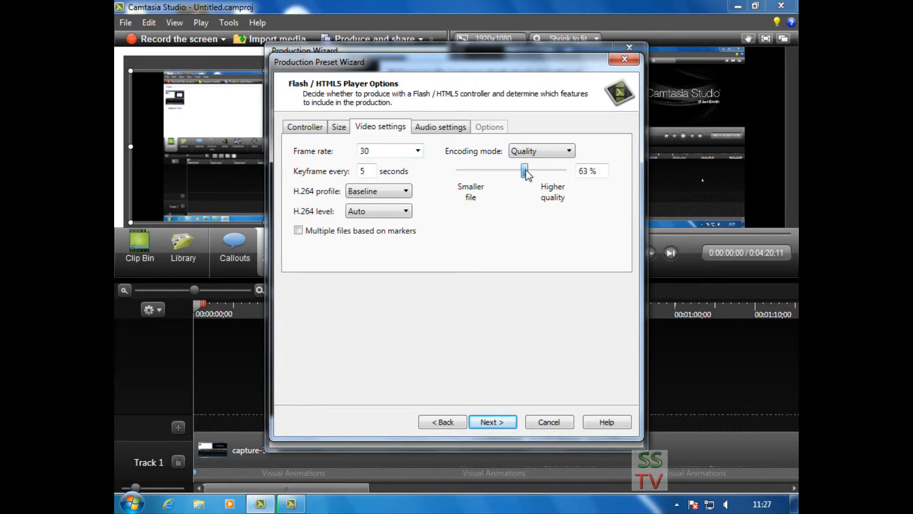
left_click_drag(524, 170, 566, 170)
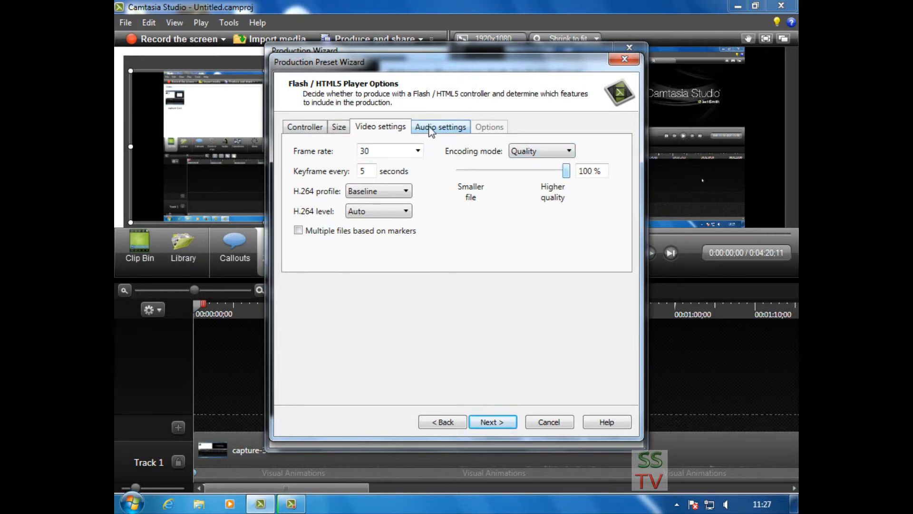
left_click(440, 127)
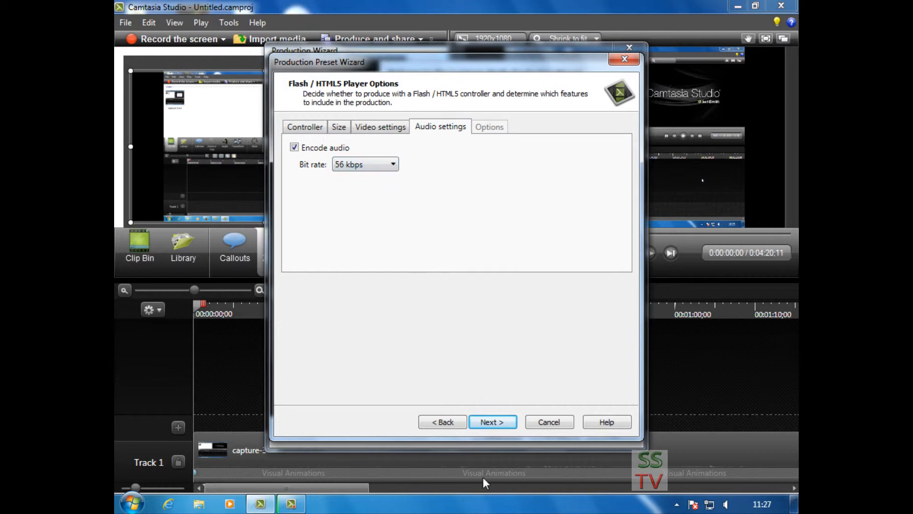
left_click(492, 421)
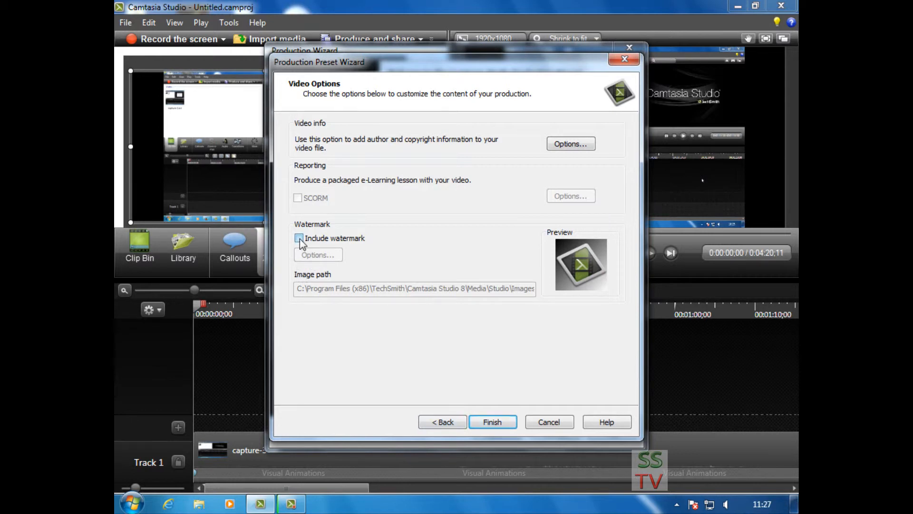
Enable 'Include watermark' and bring up the watermark options.
left_click(298, 238)
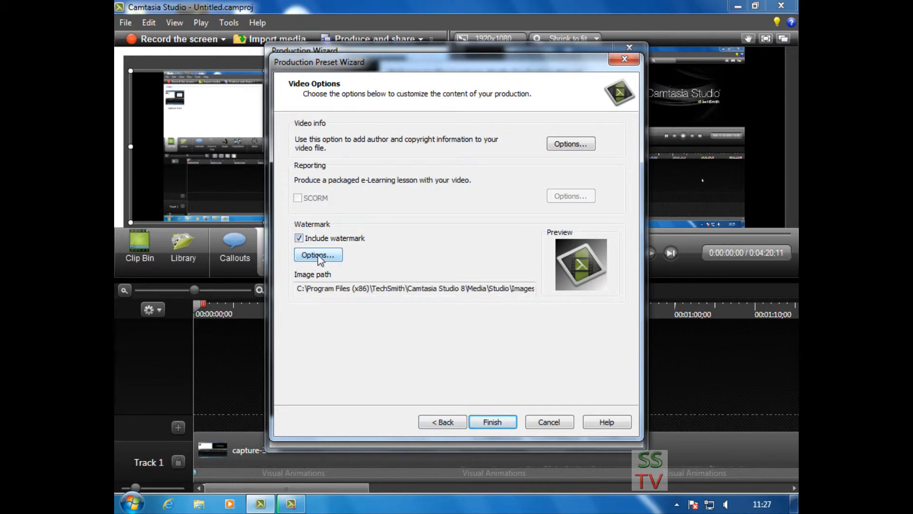
left_click(317, 255)
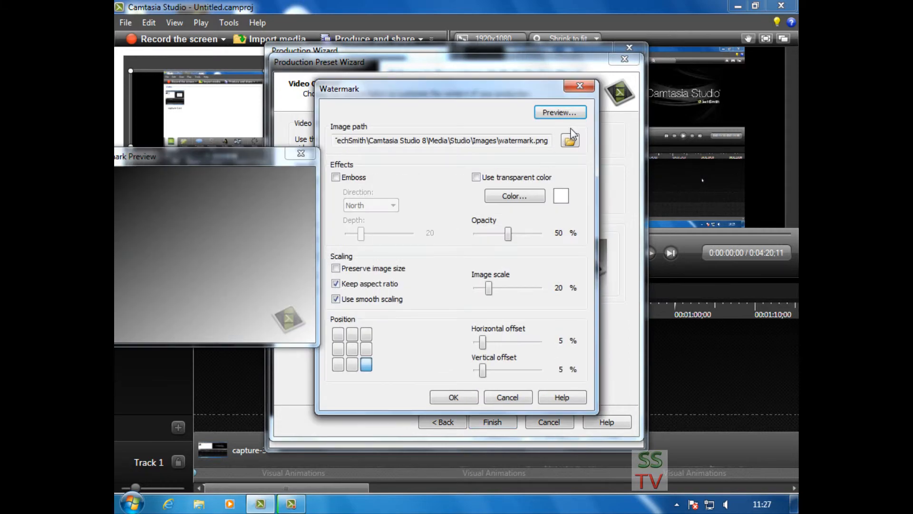
Preview the watermark, try horizontal offset 9% and opacity 40%, then cancel the changes.
left_click(569, 140)
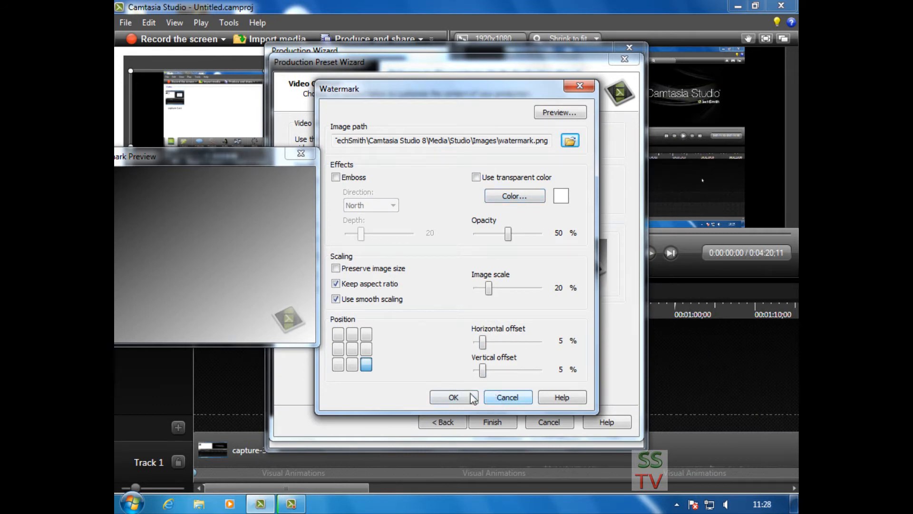
mouse_move(287, 320)
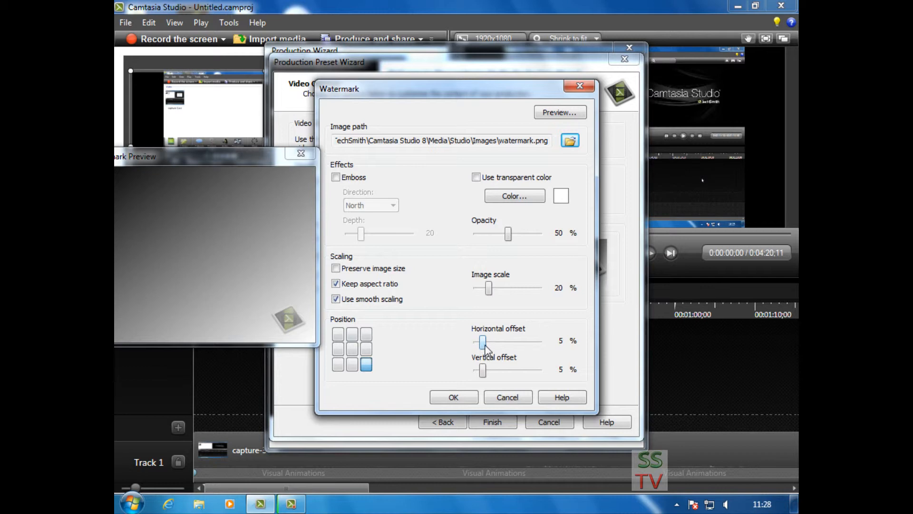
left_click_drag(481, 342, 498, 341)
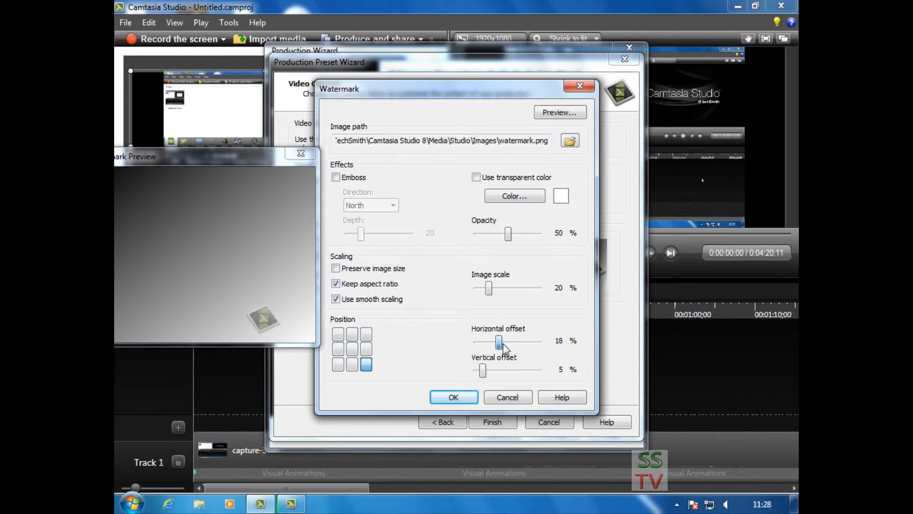
left_click_drag(498, 341, 488, 341)
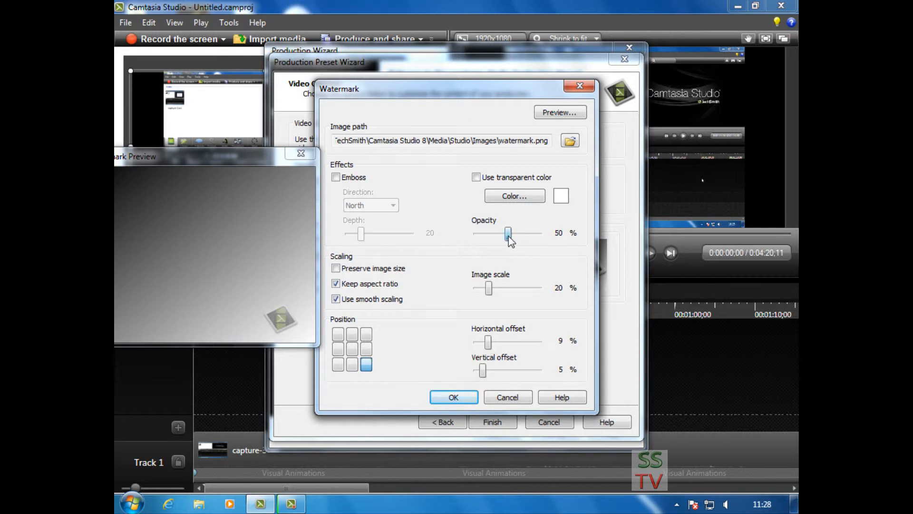
left_click_drag(508, 233, 499, 233)
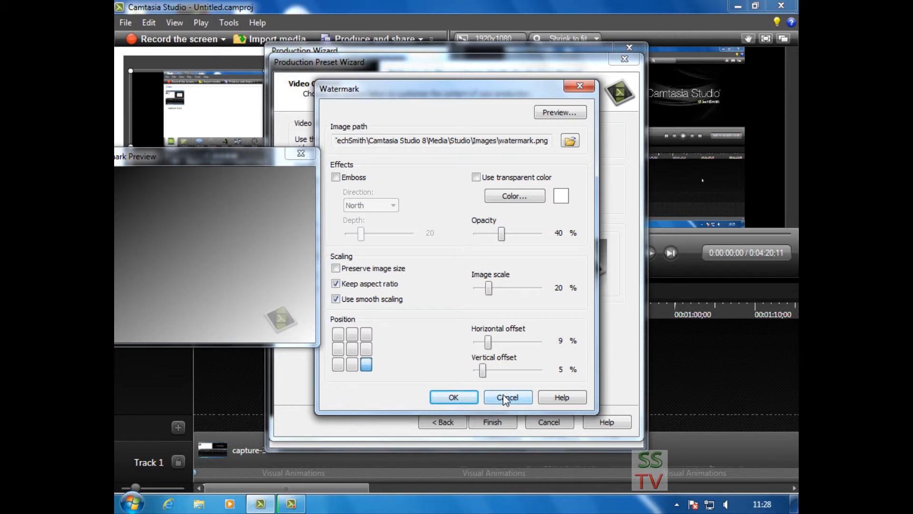
left_click(507, 397)
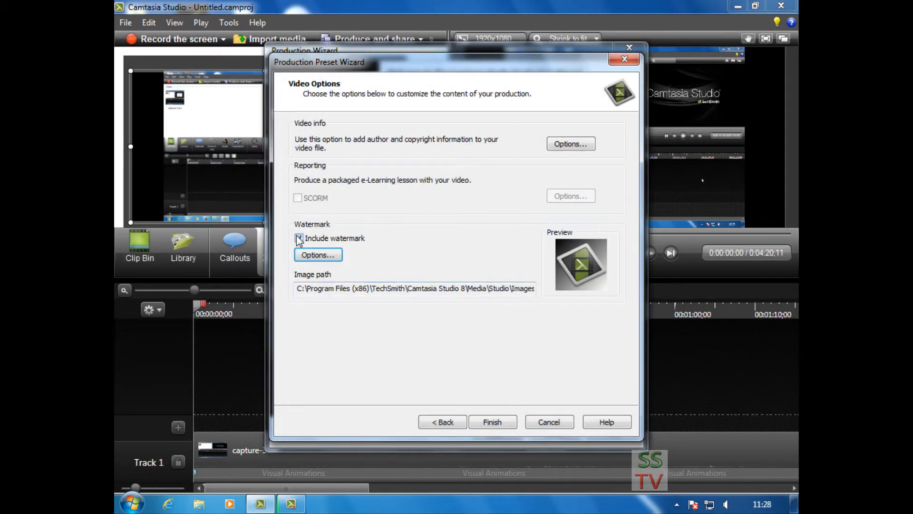
Untick 'Include watermark', finish the preset and close Manage Production Presets.
left_click(298, 238)
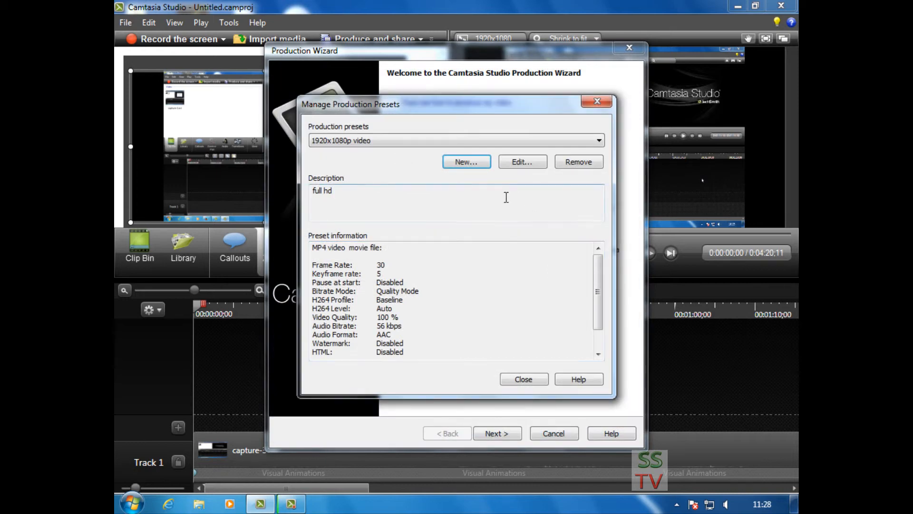
mouse_move(523, 380)
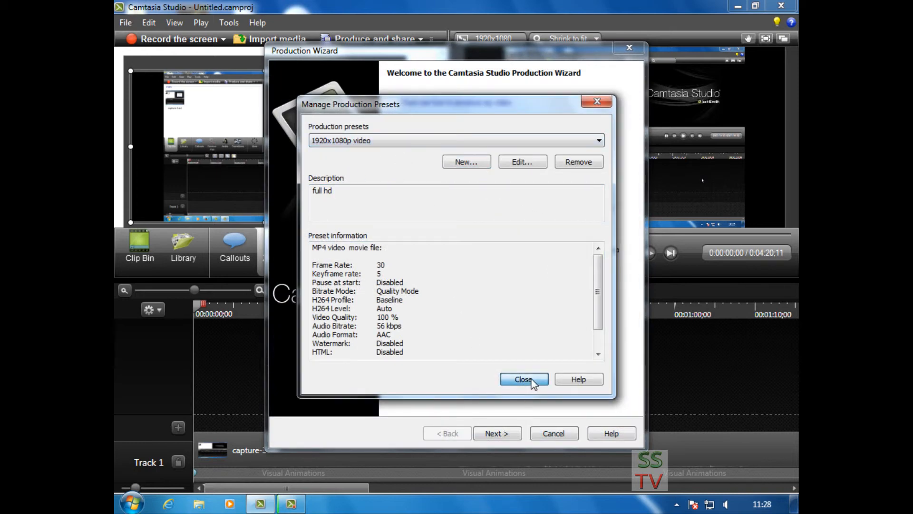
left_click(523, 380)
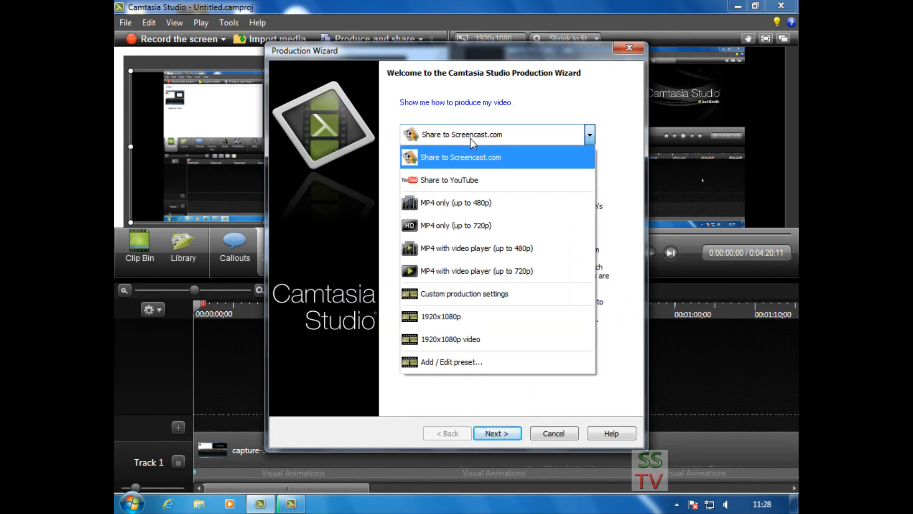
Select the '1920x1080p video' preset and continue to the save location step.
left_click(450, 338)
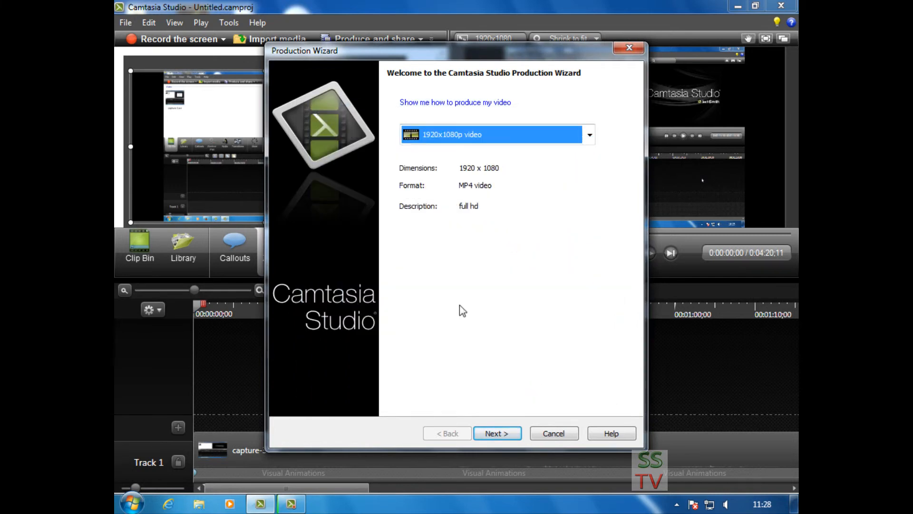
left_click(497, 432)
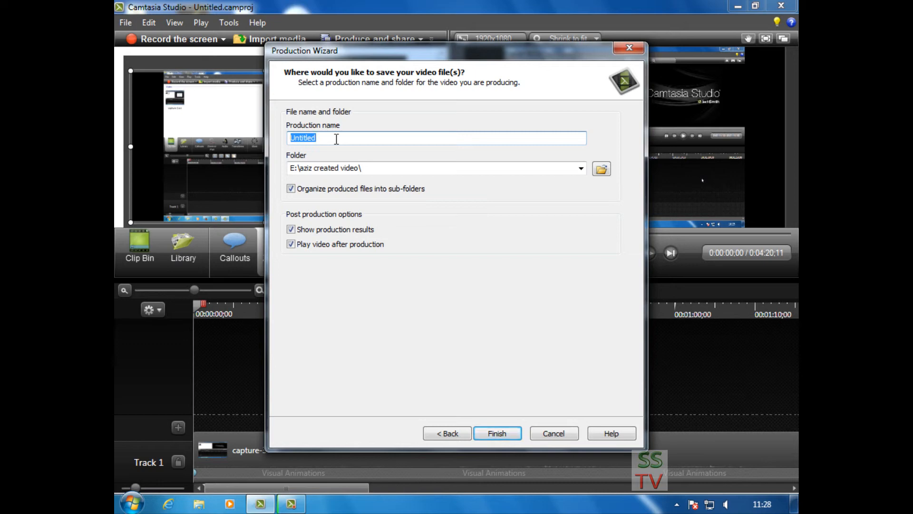
Name the production '1080p video', keep the output folder, and finish to start producing.
type("1080p vi")
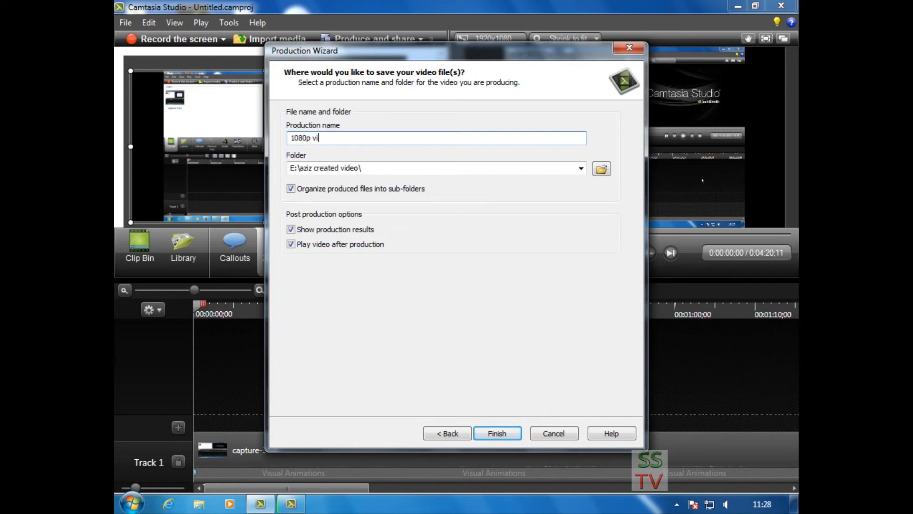
type("deo")
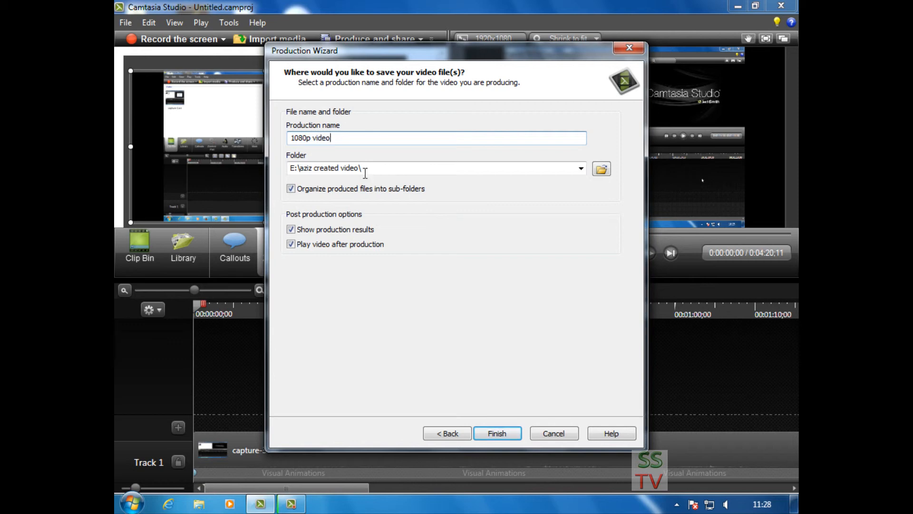
left_click(497, 433)
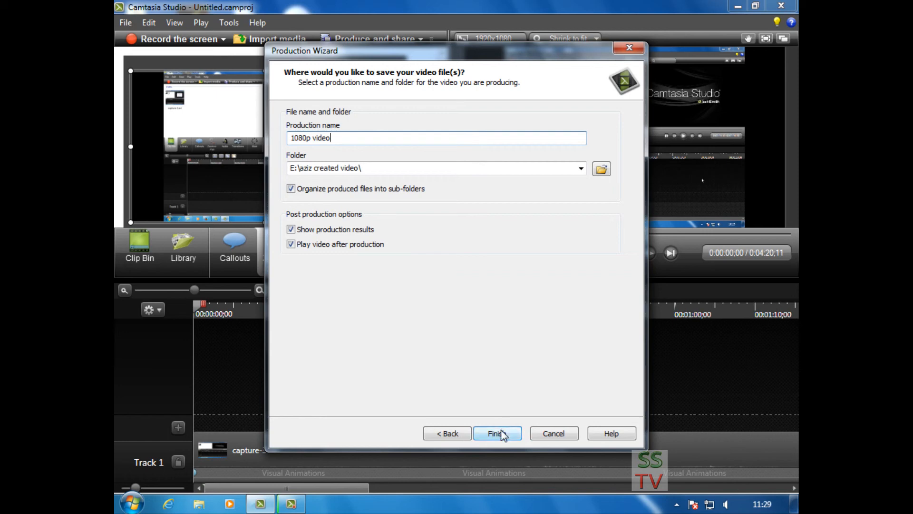
left_click(497, 433)
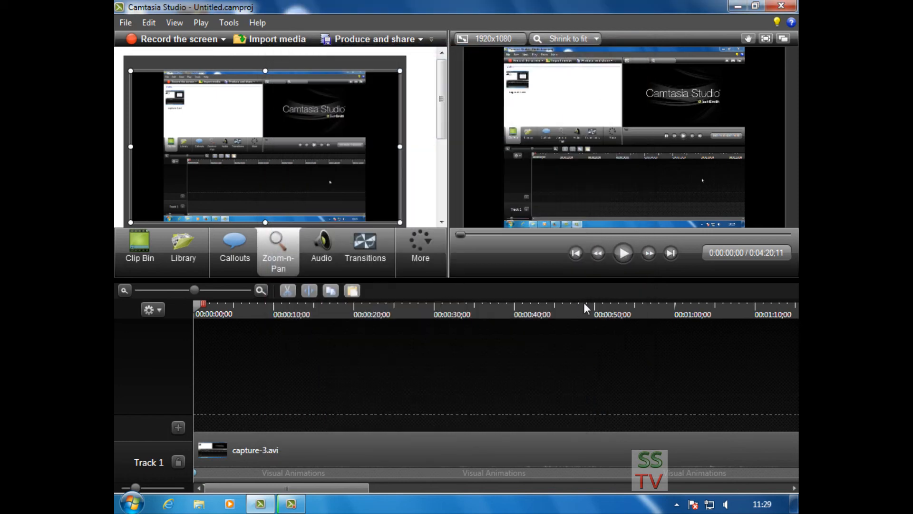